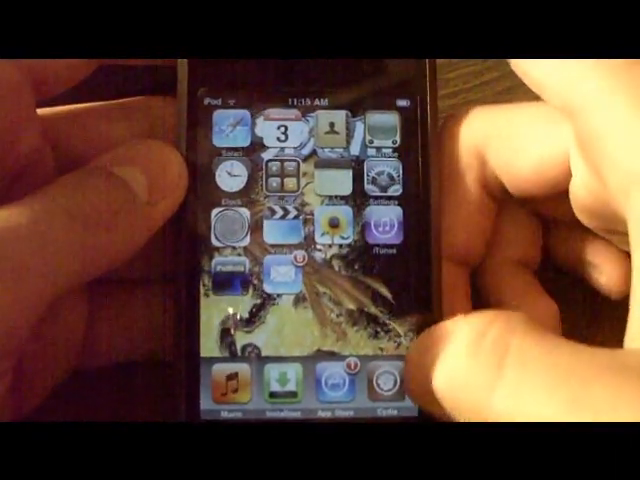
Step: Launch Cydia from the iPod dock to look up the Veency package
click(379, 388)
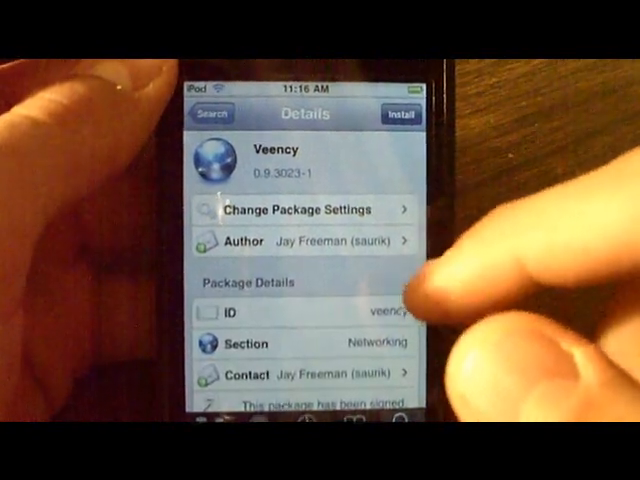
Step: Install the Veency package from its Cydia details page
click(401, 114)
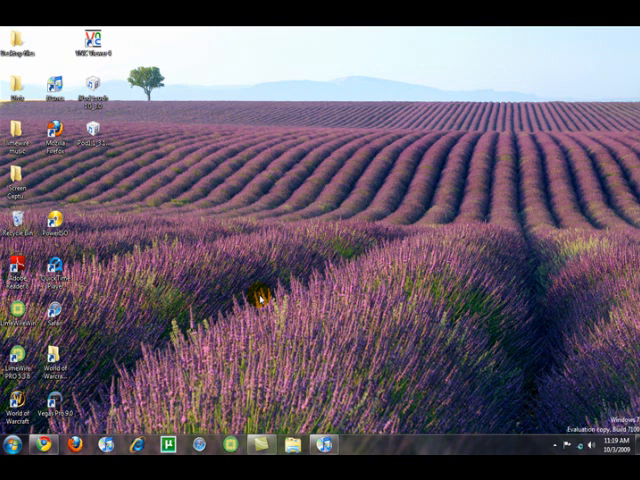
mouse_move(256, 298)
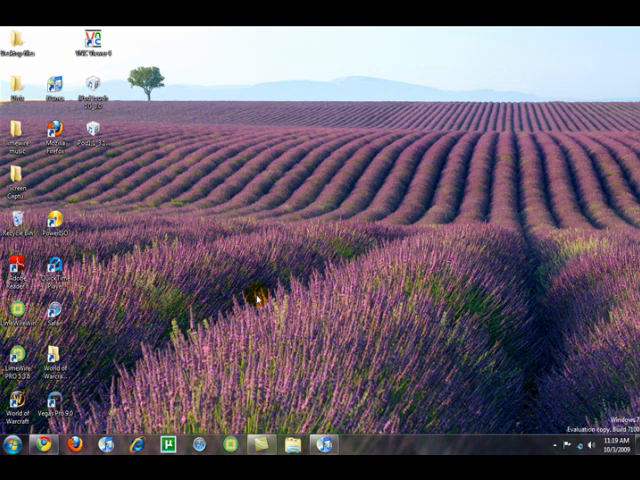
mouse_move(75, 445)
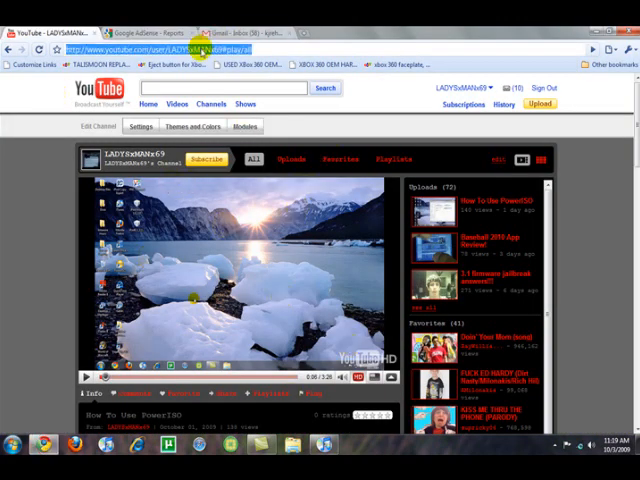
Step: Go to google.com in Chrome and search for VNC software to reach RealVNC's download page
text(google.com/)
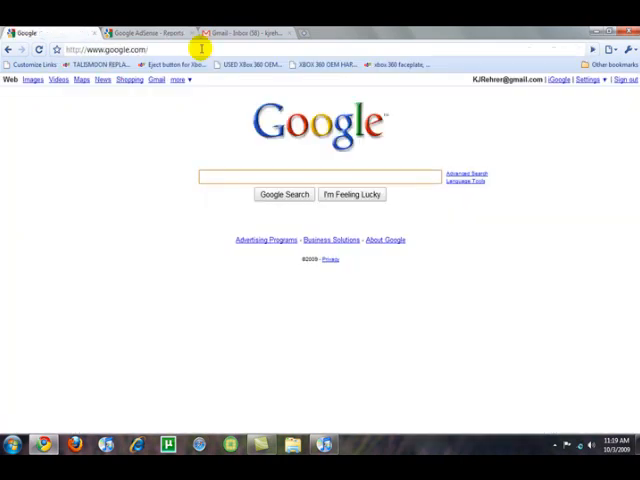
text(vnc s)
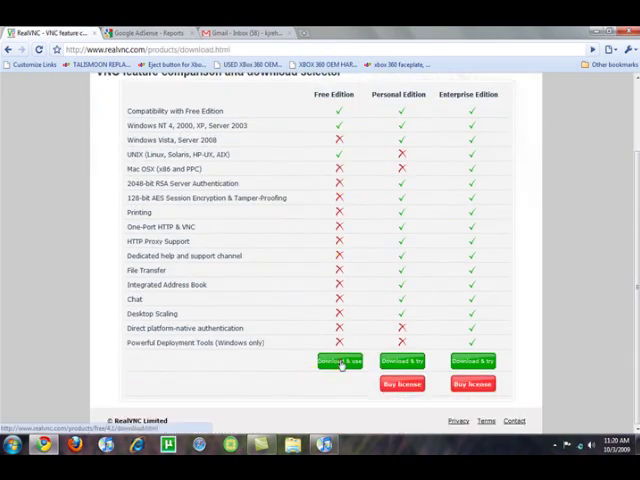
Step: Choose the RealVNC Free Edition, proceed without details and download the Windows installer executable
click(340, 361)
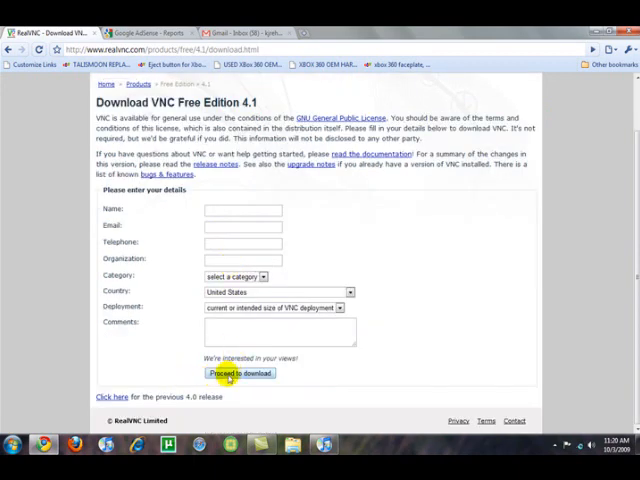
click(240, 373)
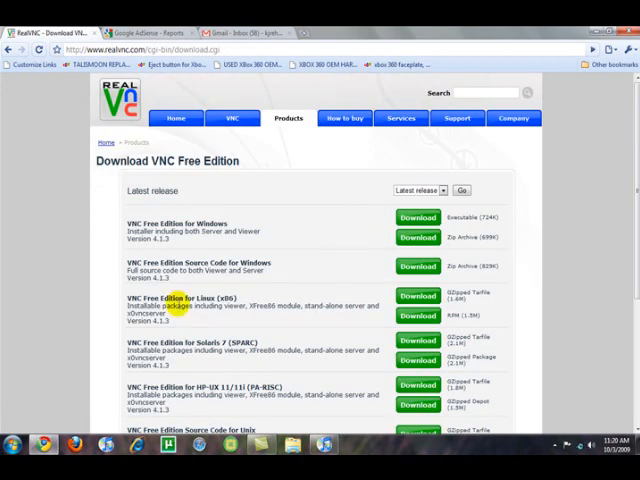
scroll(down, 3)
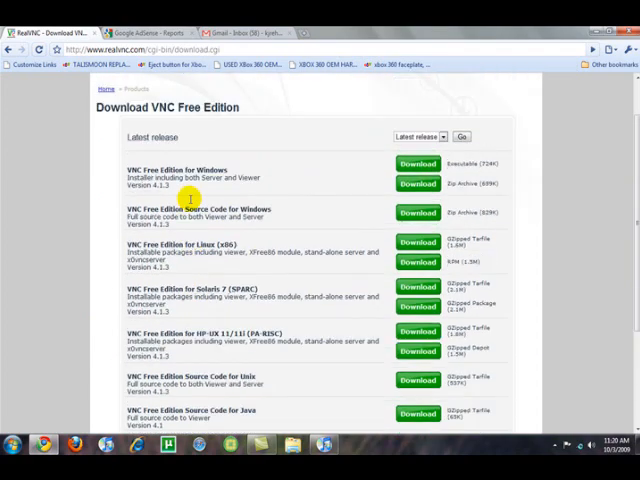
scroll(down, 3)
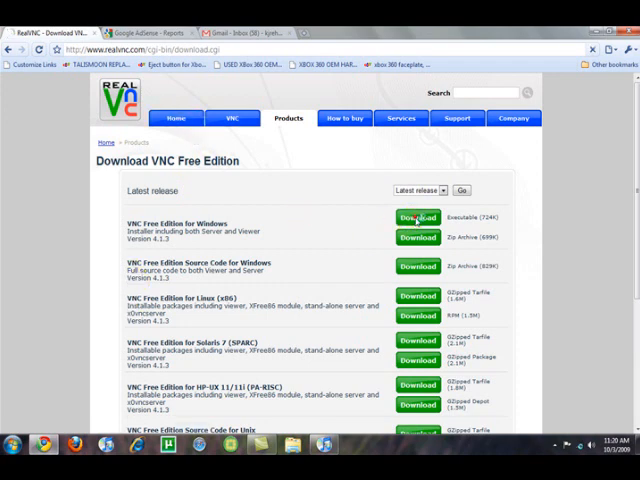
click(417, 218)
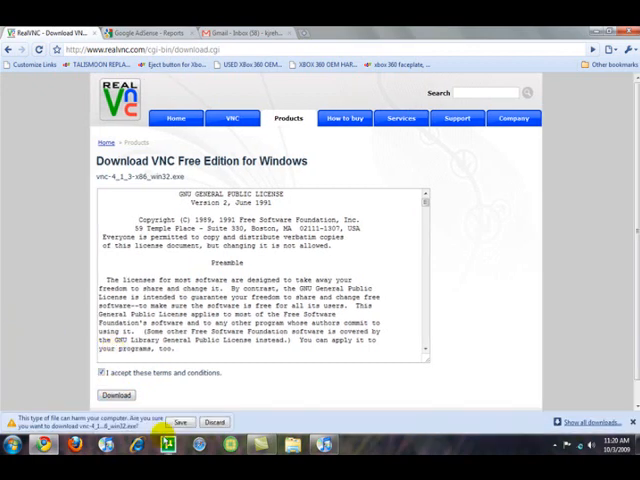
Step: Keep the installer, run the VNC Setup Wizard with full server and viewer install and configure the VNC password
click(181, 410)
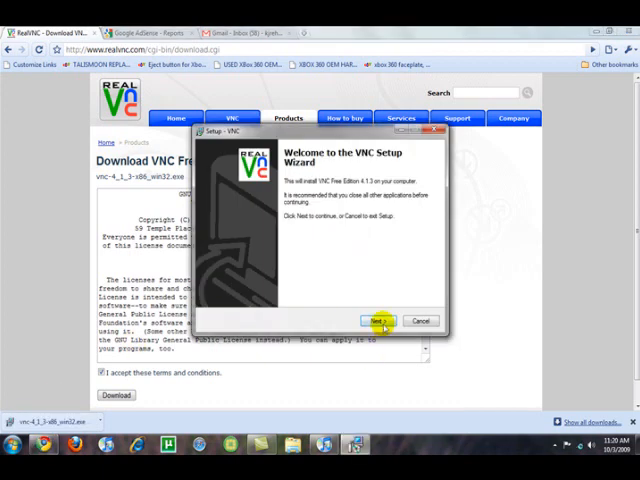
click(375, 320)
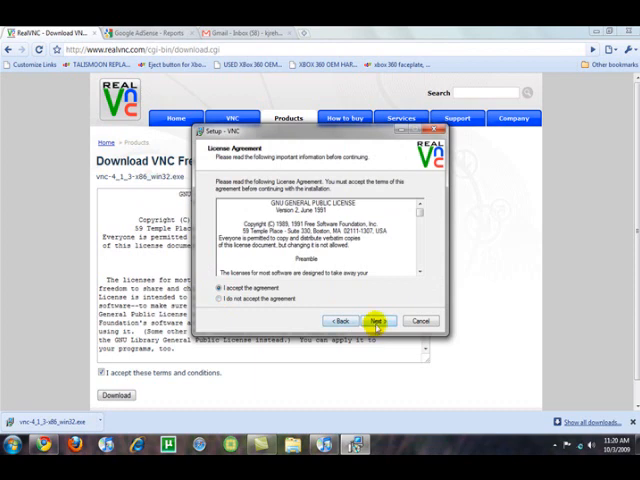
click(376, 320)
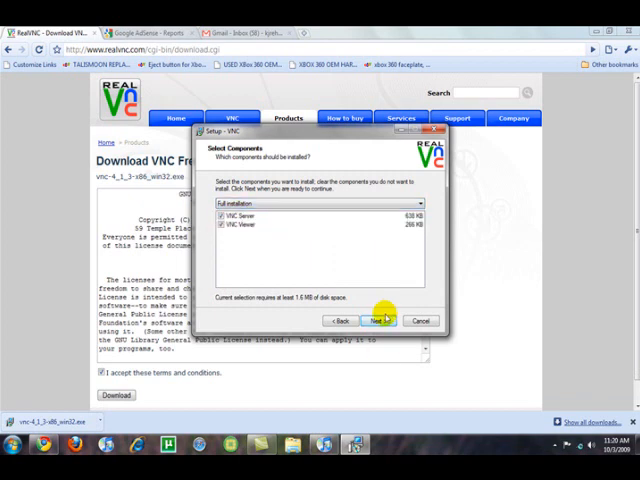
click(378, 320)
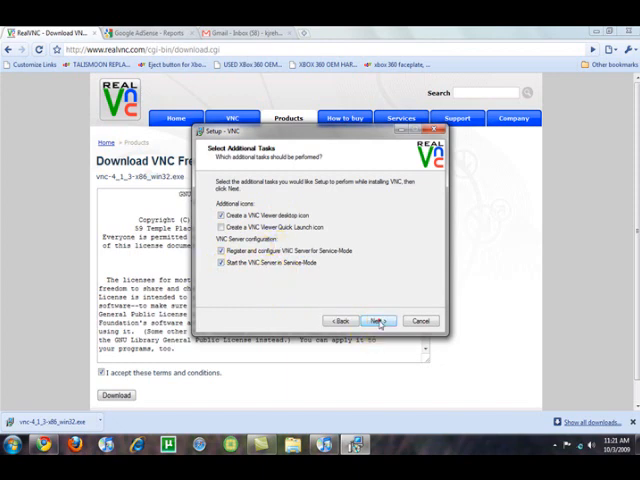
click(378, 320)
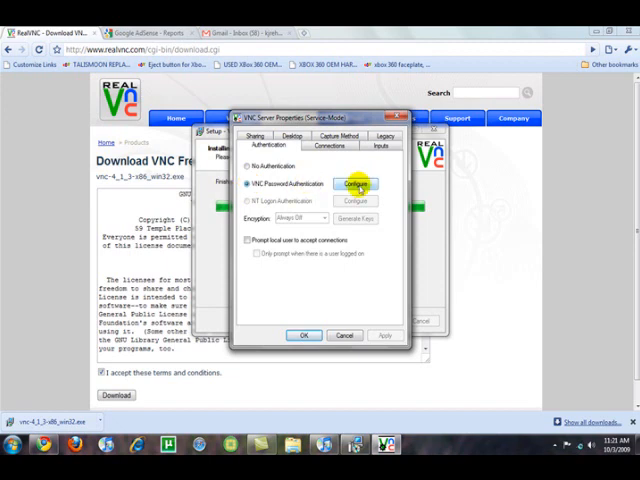
click(357, 184)
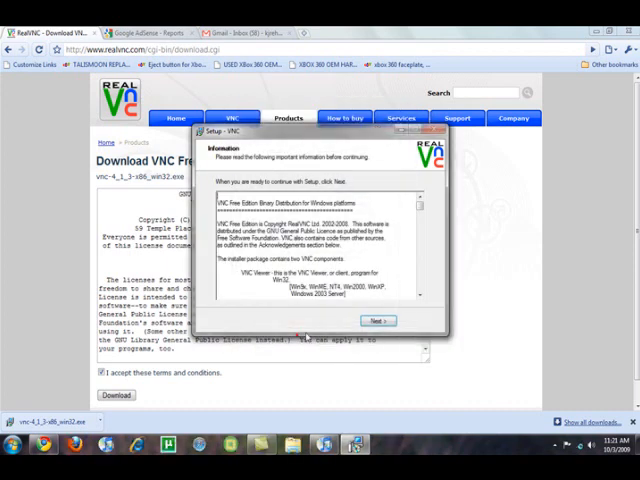
click(377, 320)
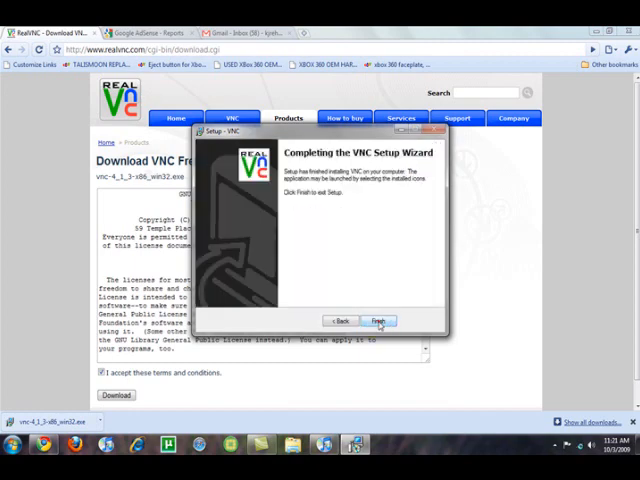
Step: Finish setup, launch VNC Viewer 4 from All Programs and accept the Inputs options
click(378, 320)
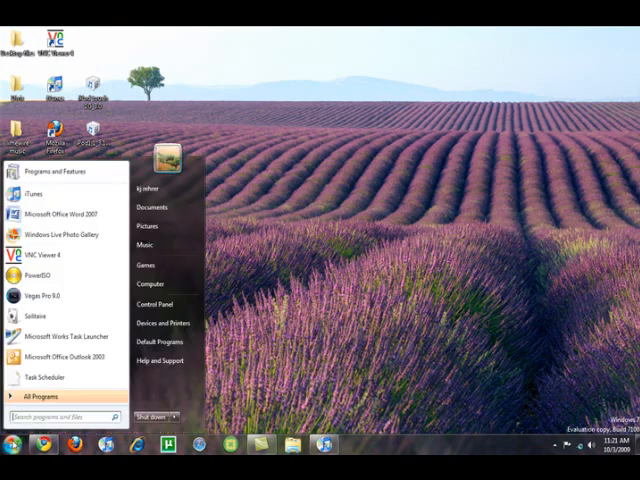
click(45, 393)
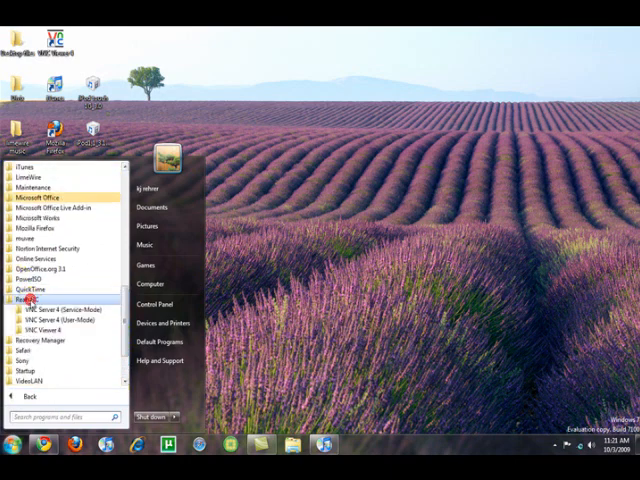
click(33, 300)
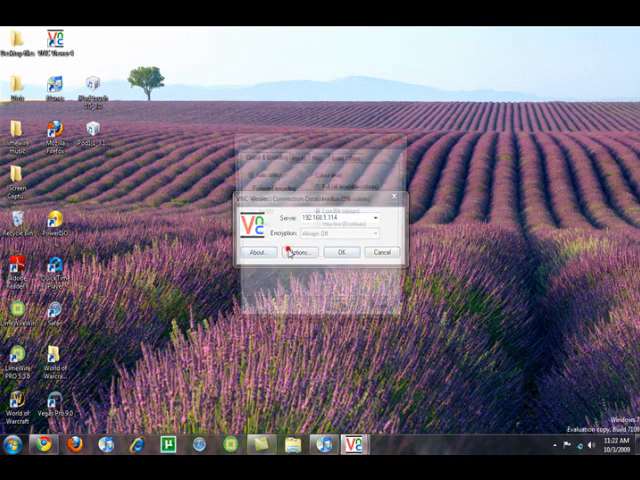
click(303, 254)
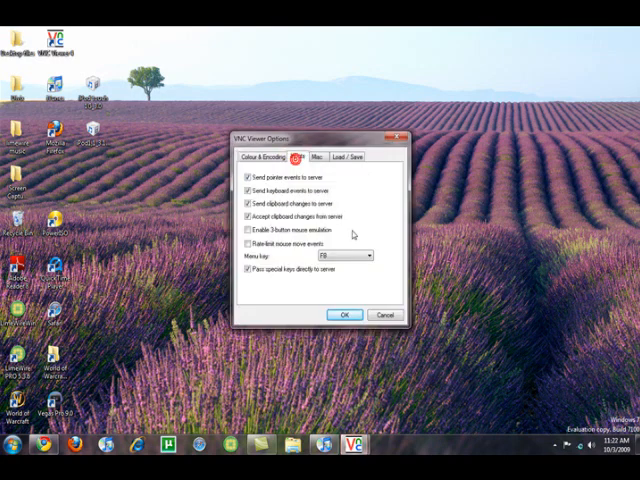
click(343, 315)
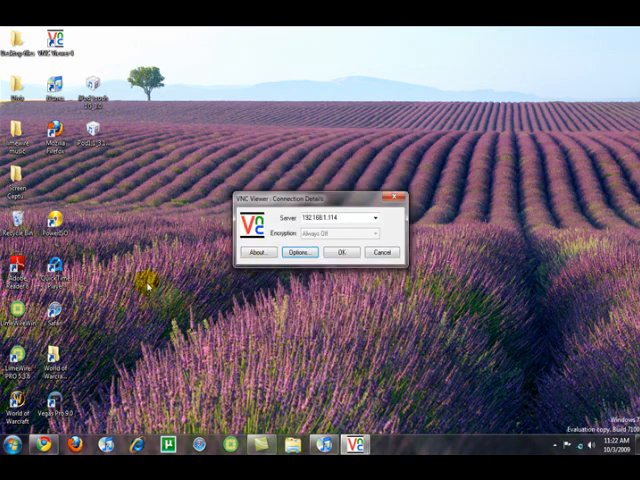
Step: Browse the RealVNC program group again, then connect the viewer to the iPod at 192.168.1.114
click(6, 444)
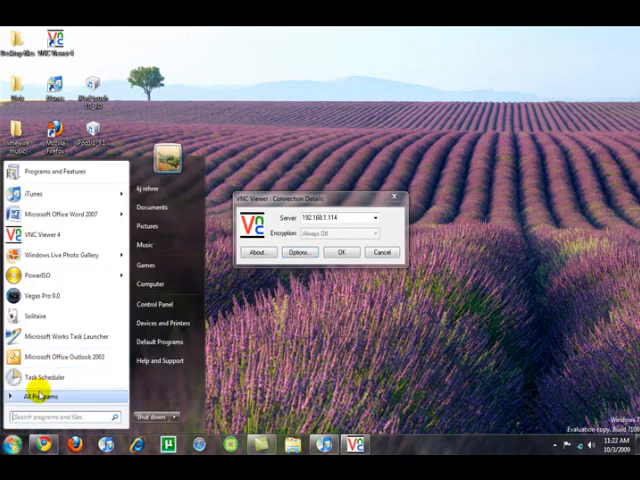
click(38, 395)
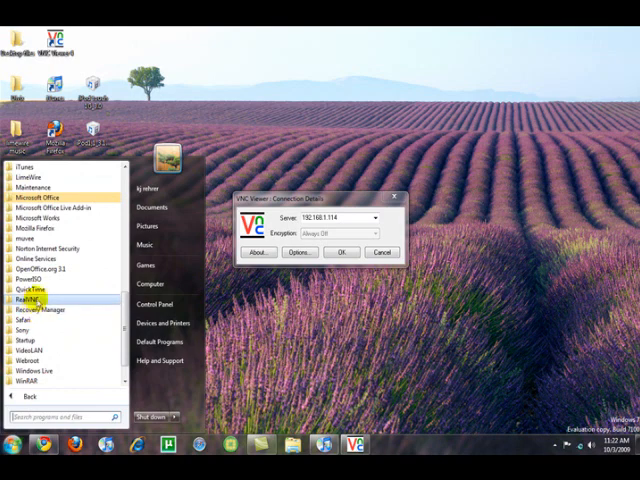
click(27, 299)
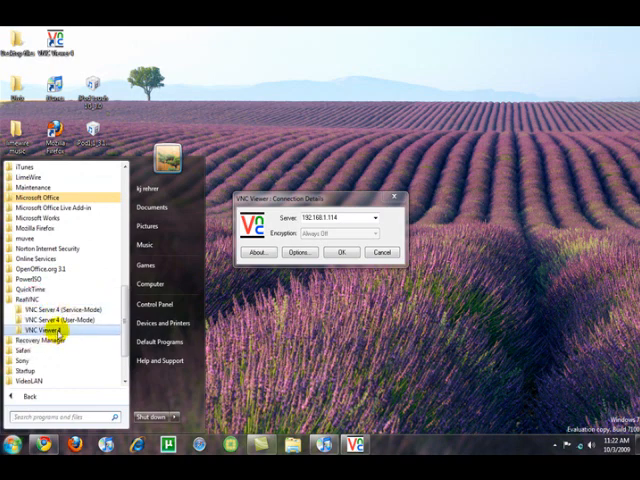
click(48, 327)
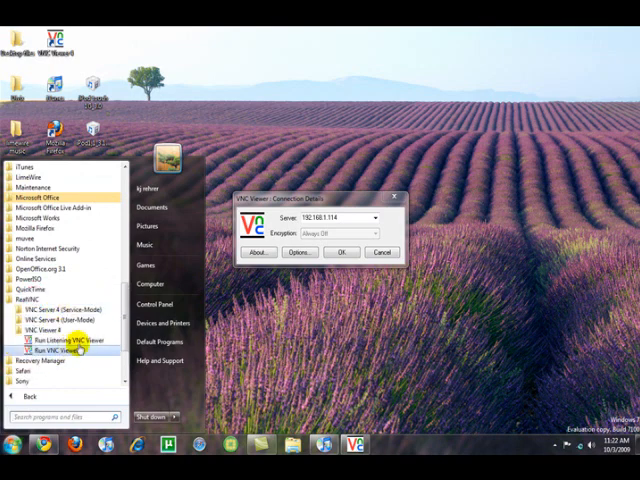
mouse_move(315, 343)
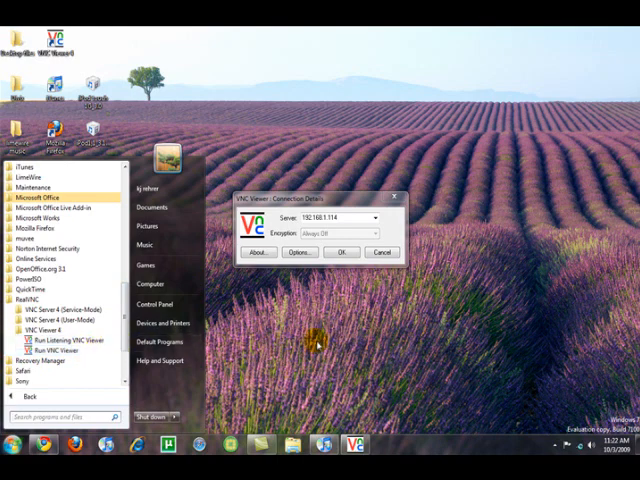
click(330, 218)
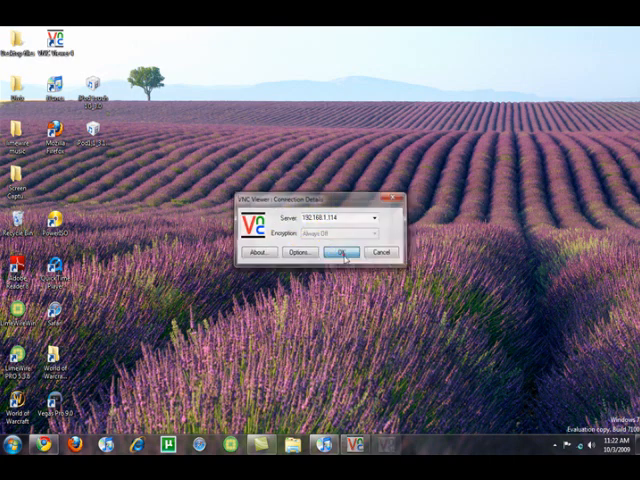
click(333, 253)
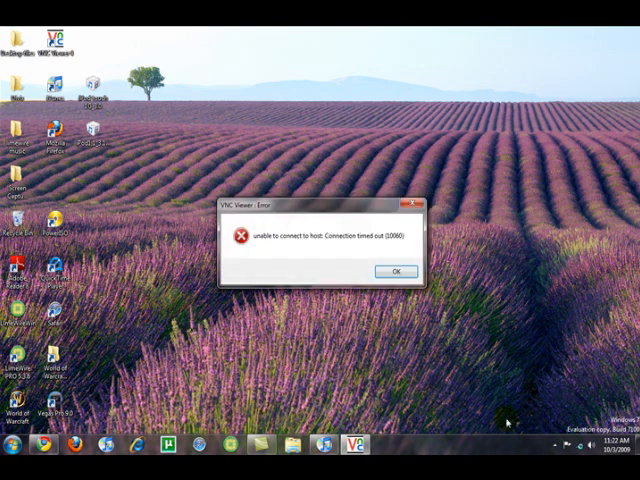
Step: Dismiss the 'Connection timed out (10060)' error for 192.168.1.114
click(395, 271)
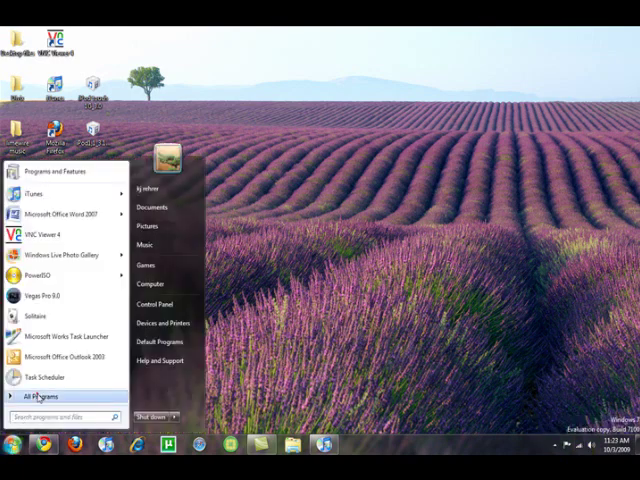
Step: Relaunch VNC Viewer from All Programs and retry the connection to 192.168.1.114
click(48, 395)
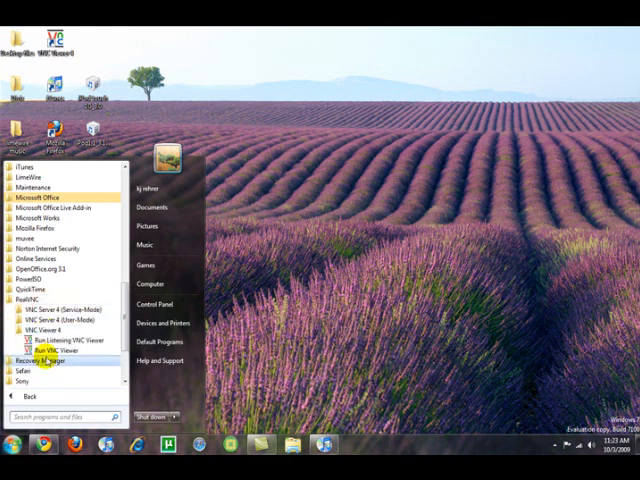
click(50, 356)
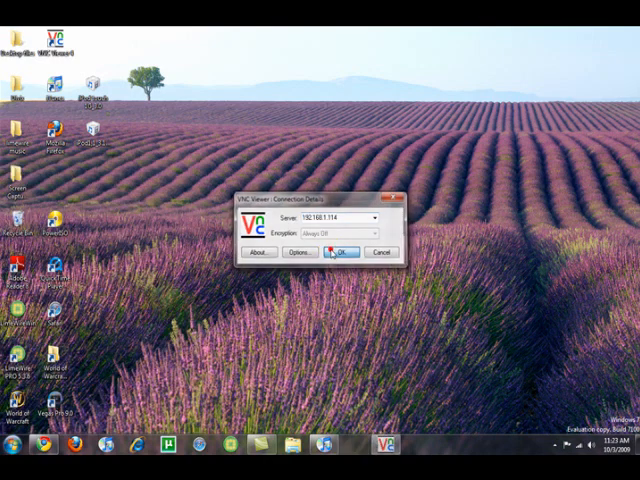
click(338, 253)
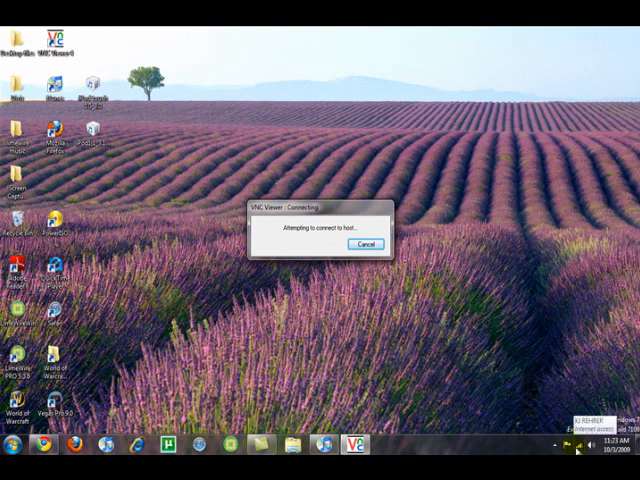
click(368, 245)
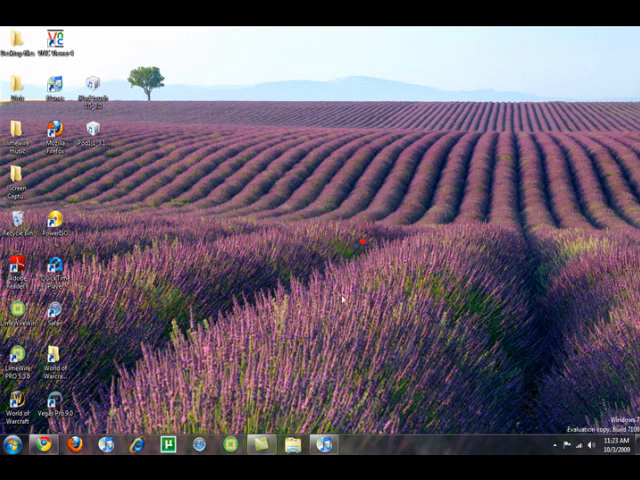
click(9, 442)
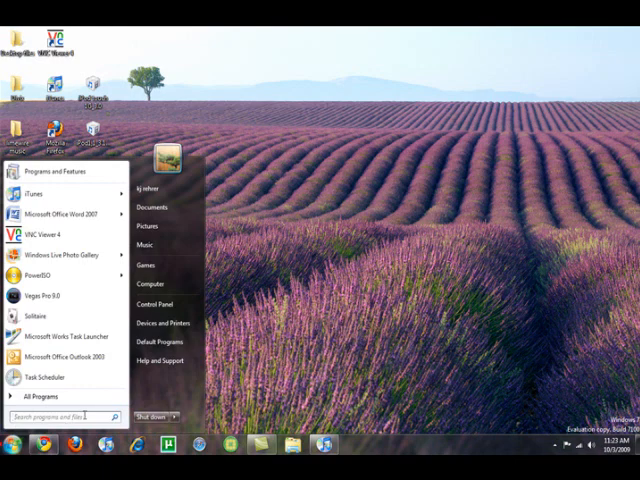
Step: Relaunch VNC Viewer, cancel the stalled attempt and reconnect using an edited server address
click(40, 397)
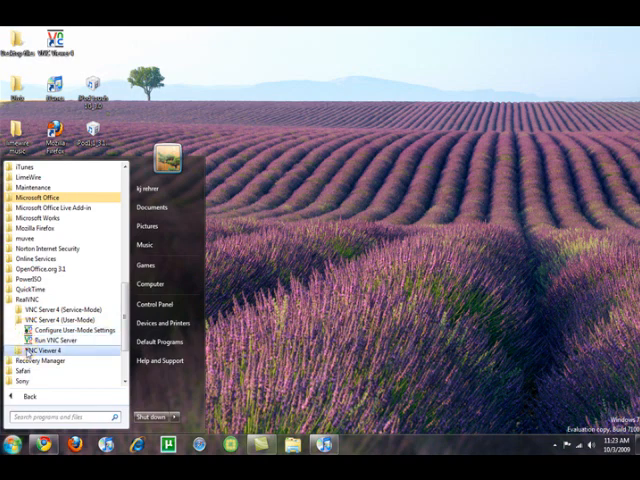
click(54, 352)
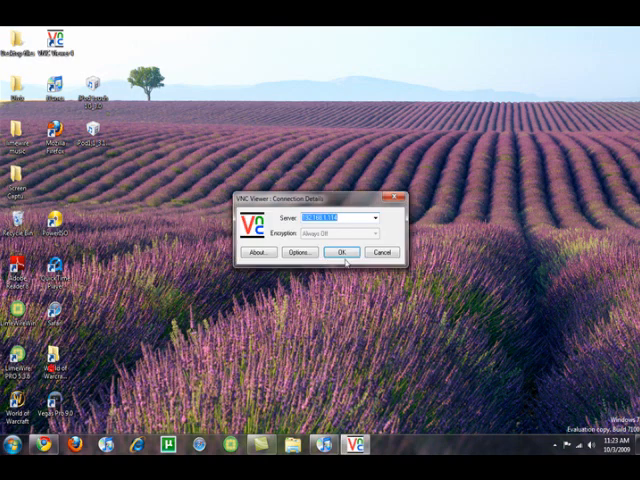
click(342, 252)
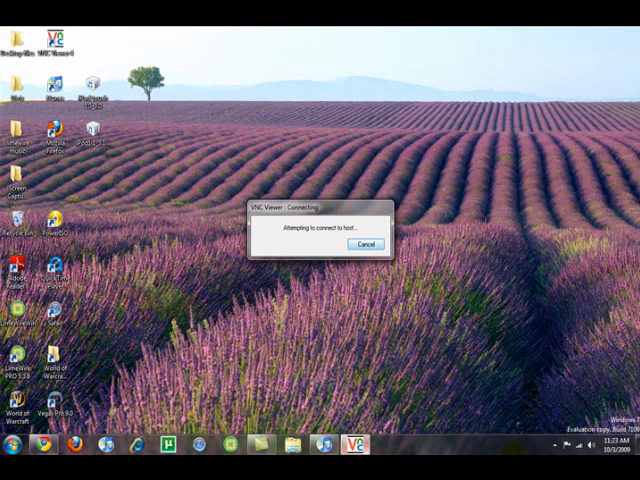
click(558, 450)
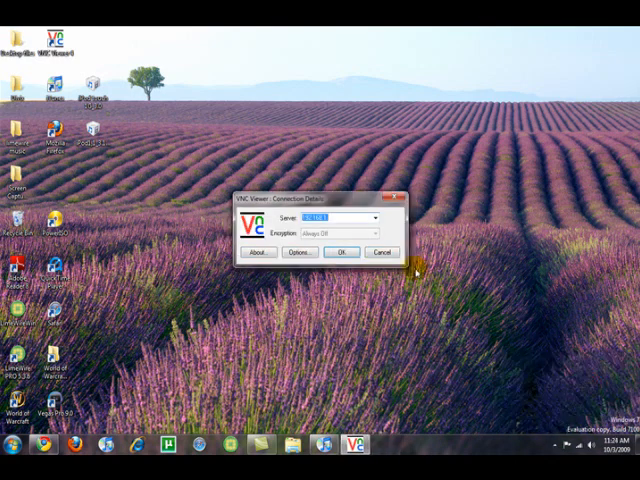
click(330, 217)
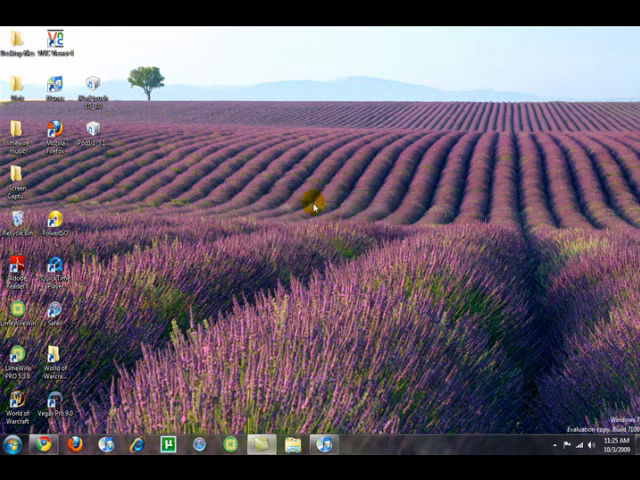
mouse_move(295, 222)
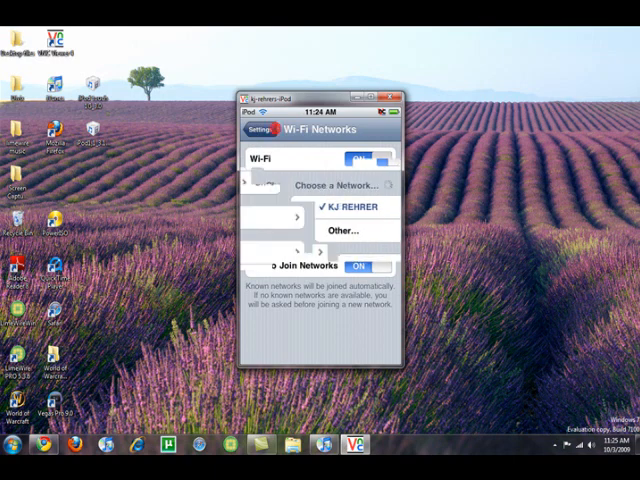
Step: Return from the iPod's Wi-Fi Networks screen to its main Settings screen in the viewer
click(262, 129)
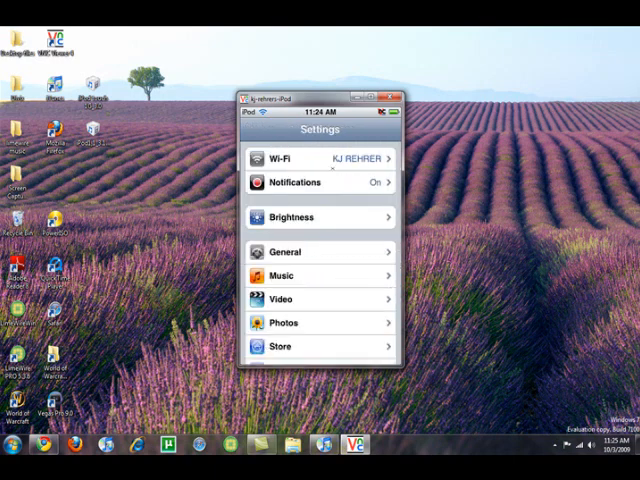